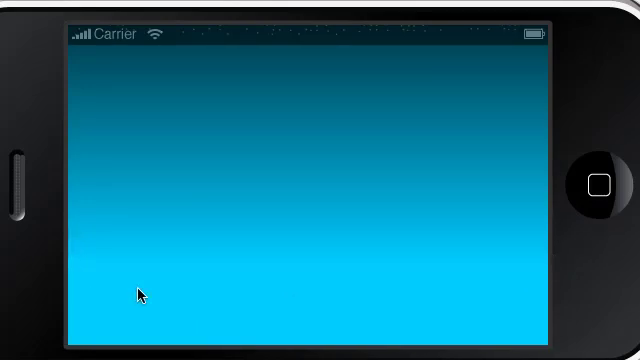
mouse_move(348, 200)
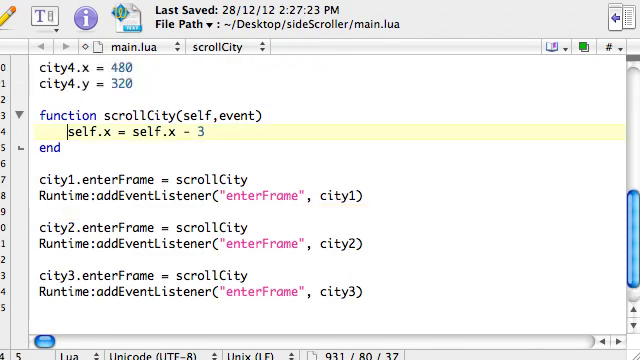
Scroll down to the scrollCity function and place the cursor above the self.x decrement line
scroll(down, 3)
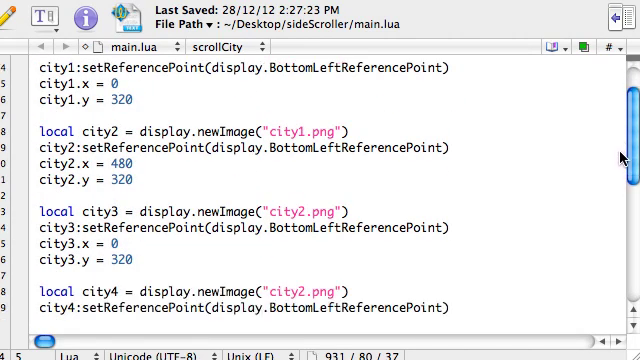
scroll(down, 3)
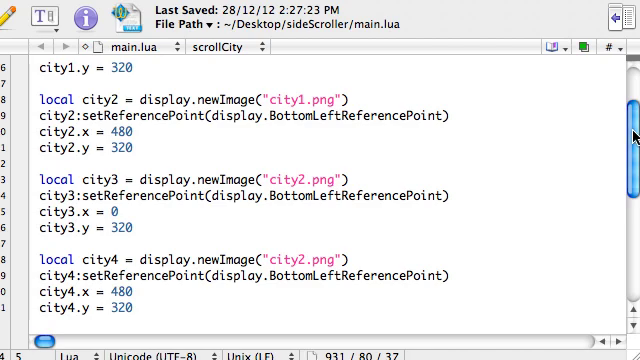
scroll(down, 3)
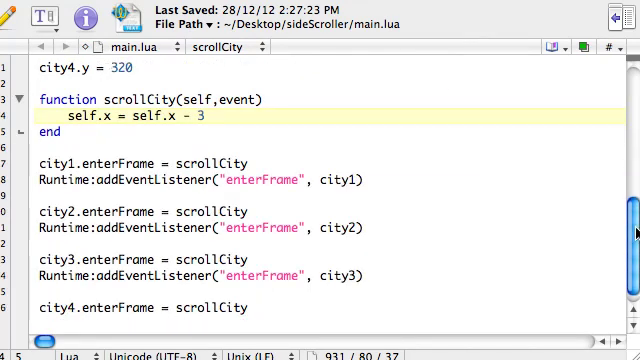
scroll(down, 3)
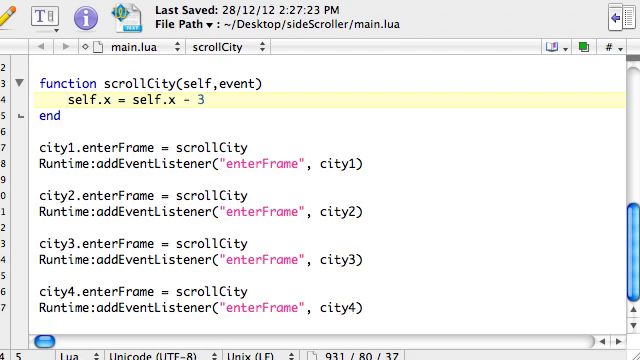
click(64, 94)
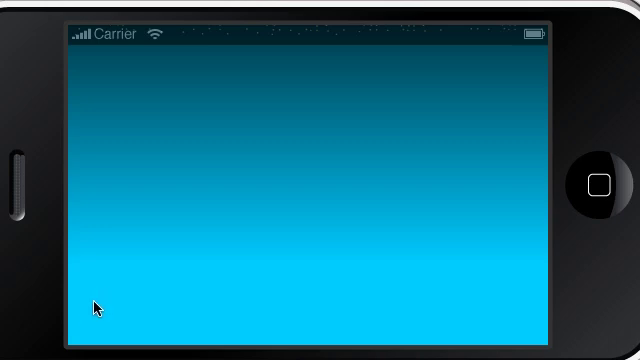
mouse_move(312, 310)
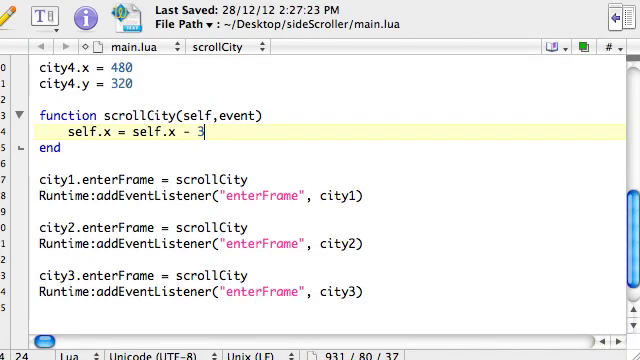
scroll(down, 3)
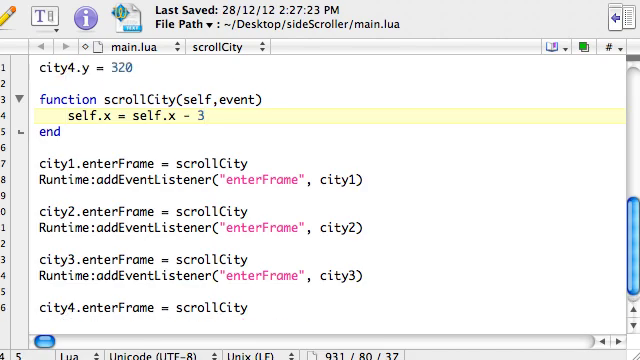
Write the condition 'if self.x < -480 then' at the start of scrollCity
text(if)
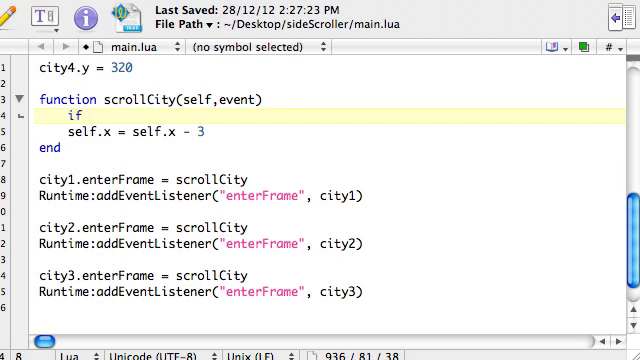
text(self)
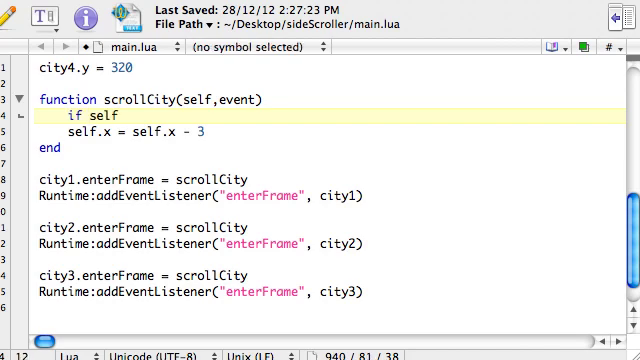
text(.x <)
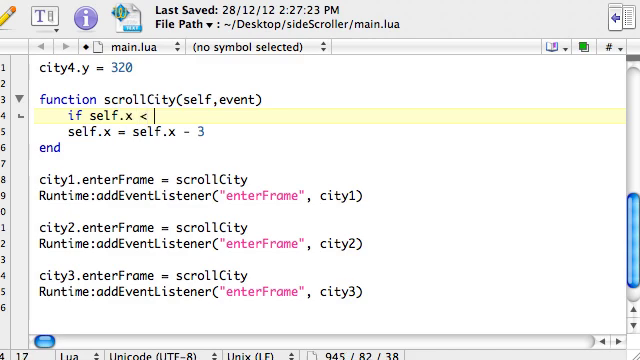
text(-480)
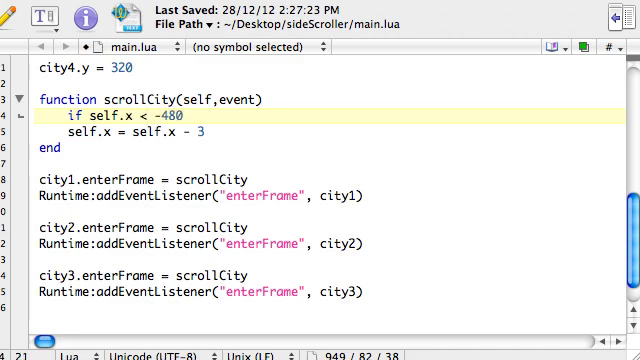
text(then)
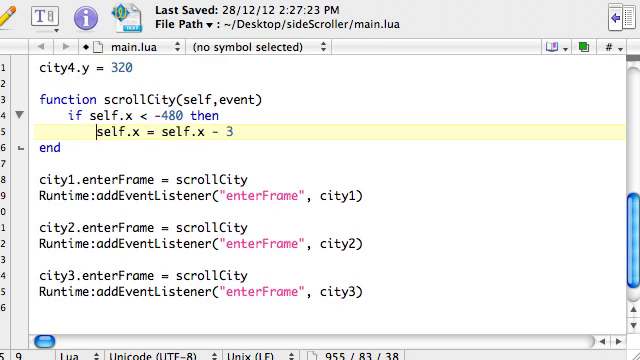
Add 'self.x = 480' under the condition and an else branch
key(Return)
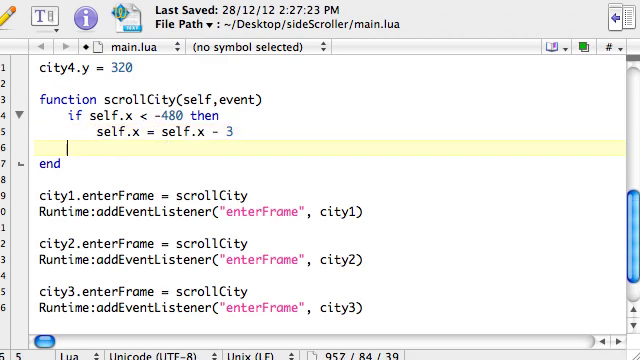
text(else)
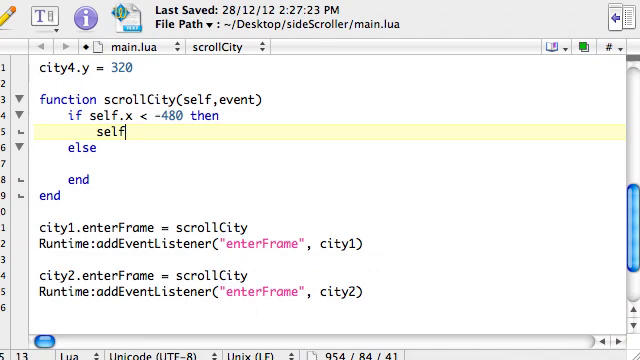
text(.x =)
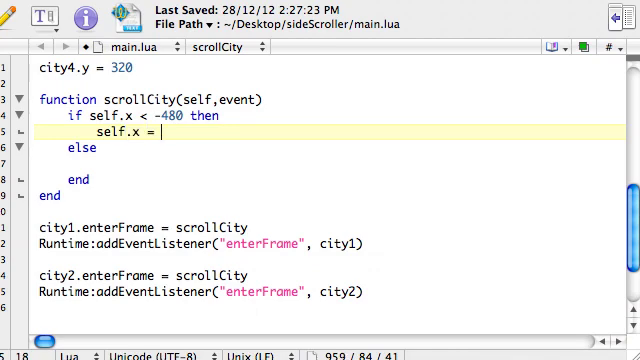
text(480)
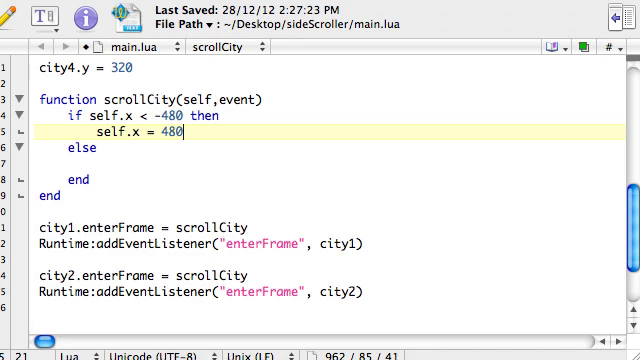
Put 'self.x = self.x - 3' in the else branch and close the block with end
text(se)
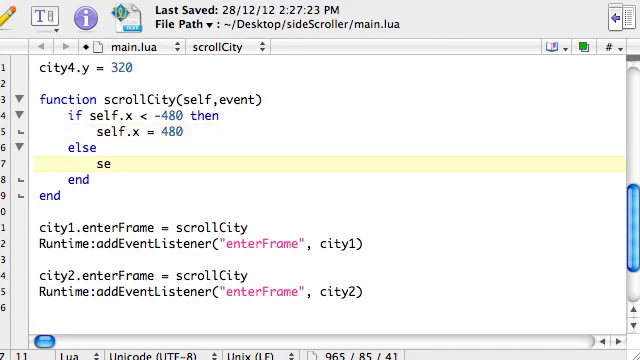
text(self.x = self)
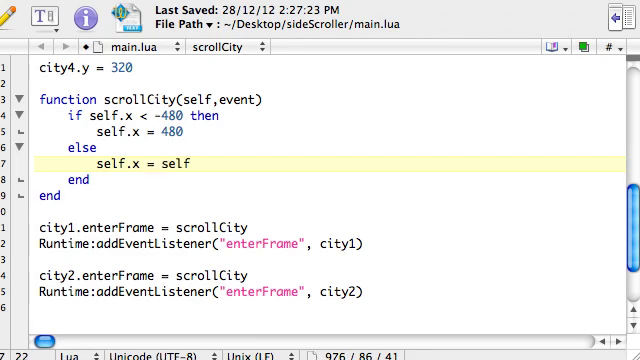
text(.x)
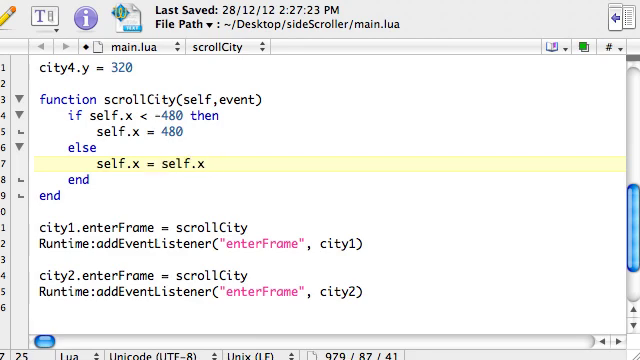
text(- 3)
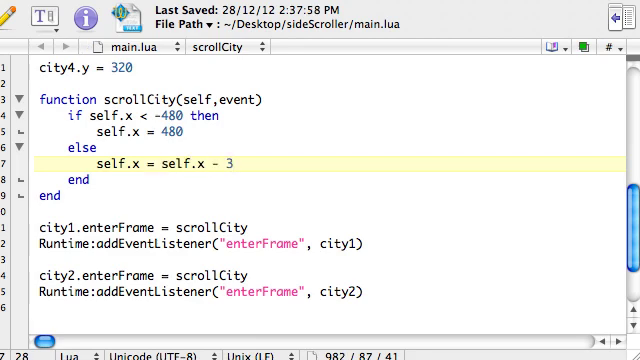
click(238, 168)
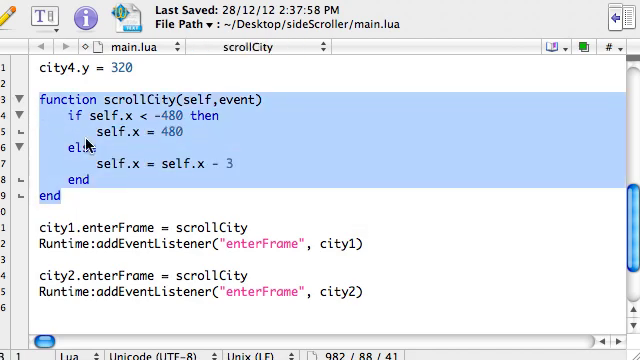
click(80, 156)
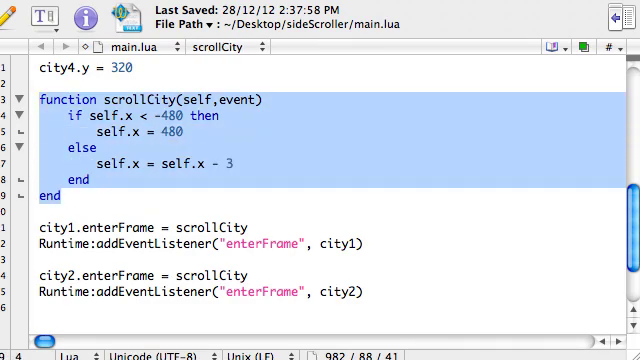
double_click(110, 100)
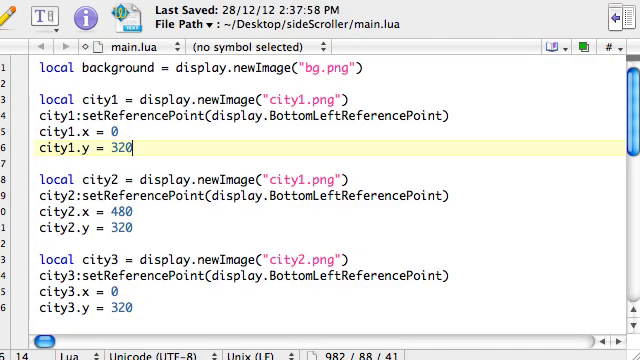
Add 'city1.speed = 1' below city1.y and 'city2.speed = 1' below city2.y
text(c)
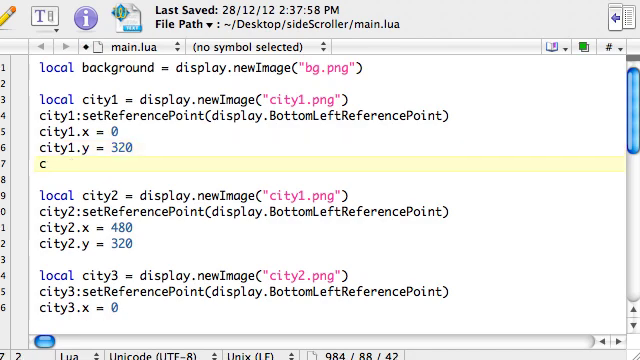
text(ity1)
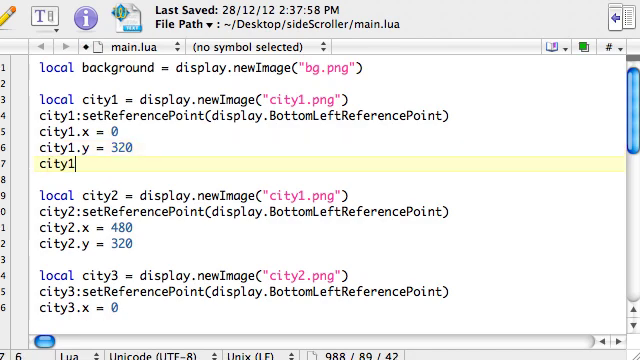
text(.)
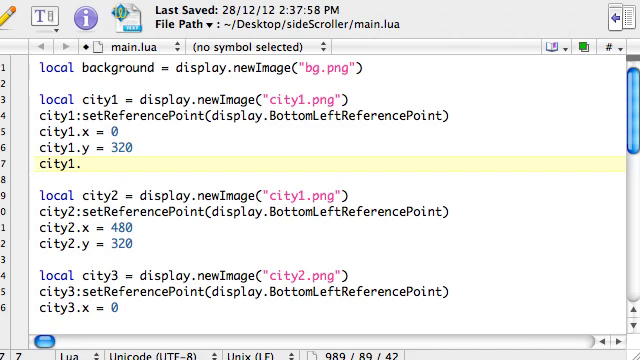
click(80, 156)
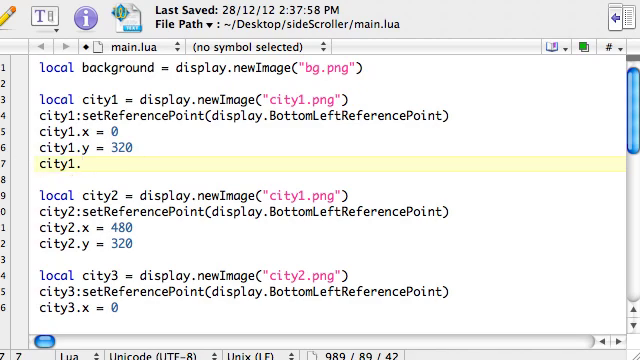
text(speed)
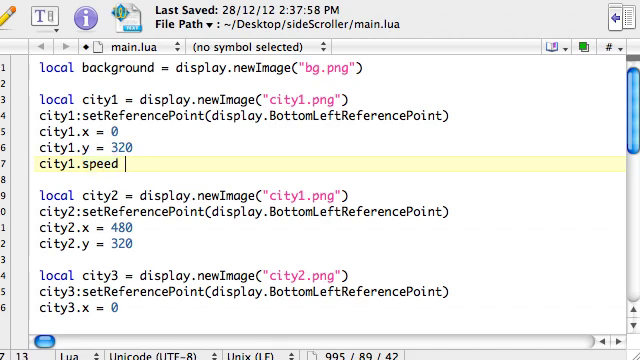
text(= 1)
text(city2.speed = 1)
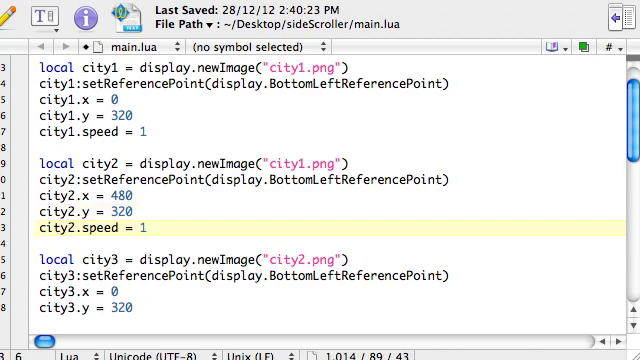
Paste the speed line under city3 and city4 and edit it to 'city3.speed = 2' and 'city4.speed = 2'
scroll(down, 3)
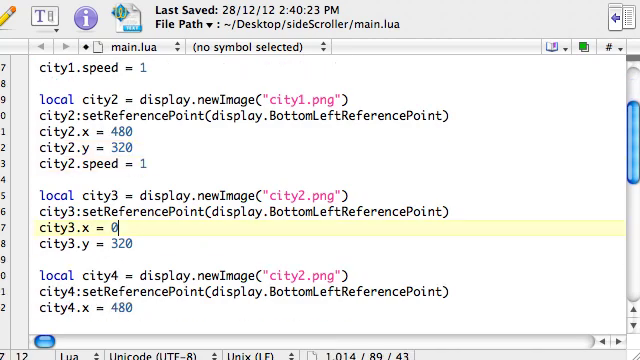
text(city1.speed = 1)
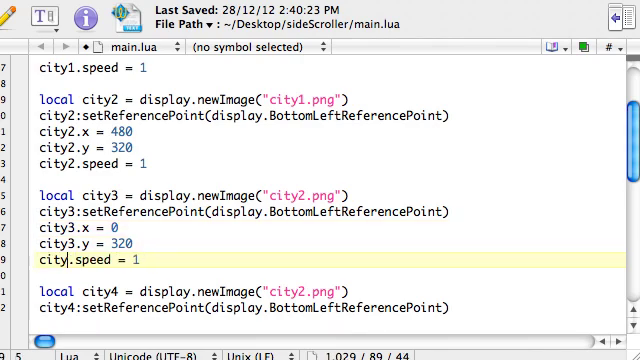
text(3)
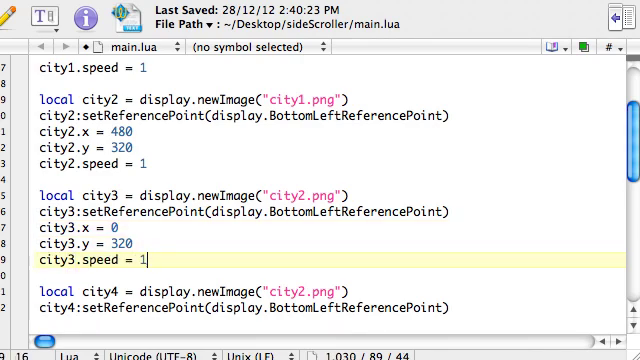
text(2)
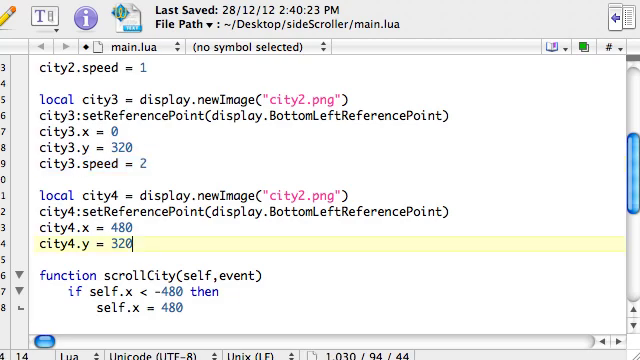
text(city3.speed = 2)
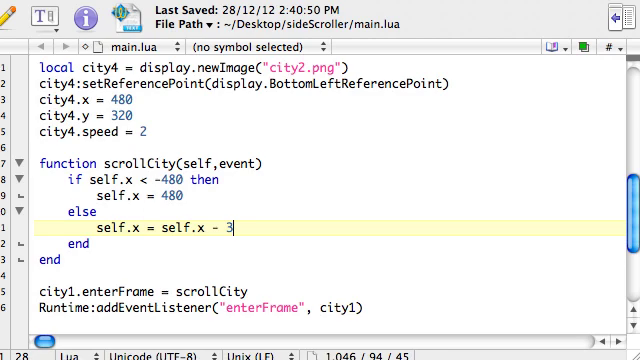
Replace the fixed 3 in 'self.x = self.x - 3' with self.speed
double_click(174, 228)
text(self.x)
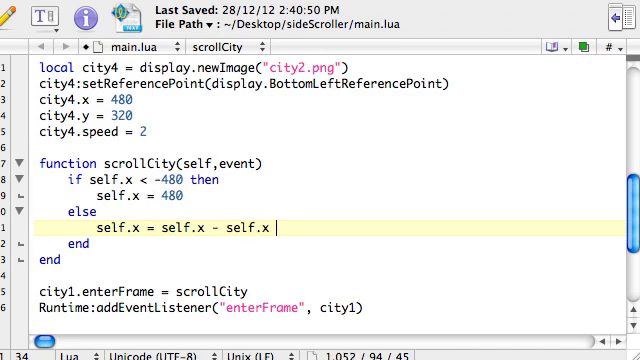
text(sp)
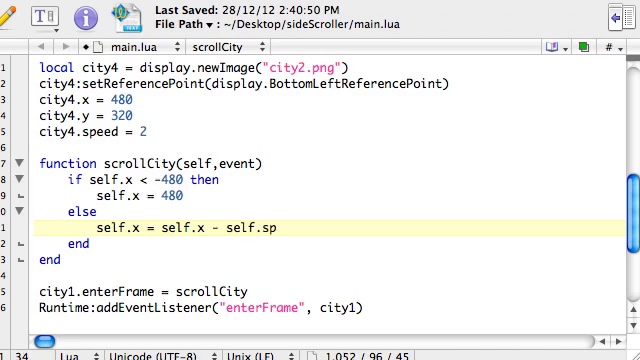
text(eed)
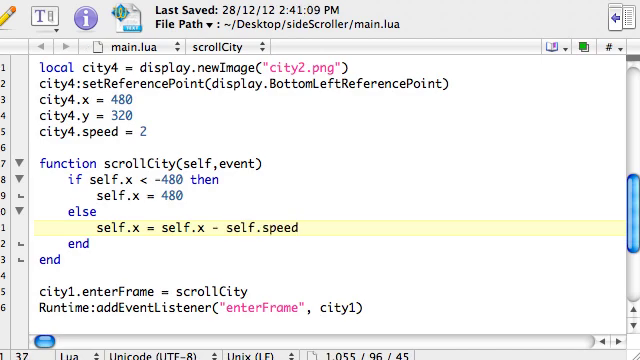
double_click(276, 226)
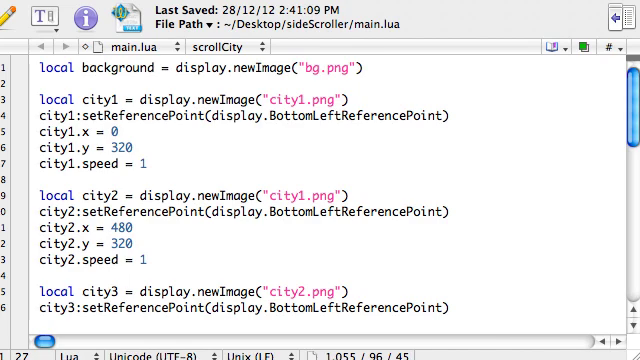
scroll(down, 3)
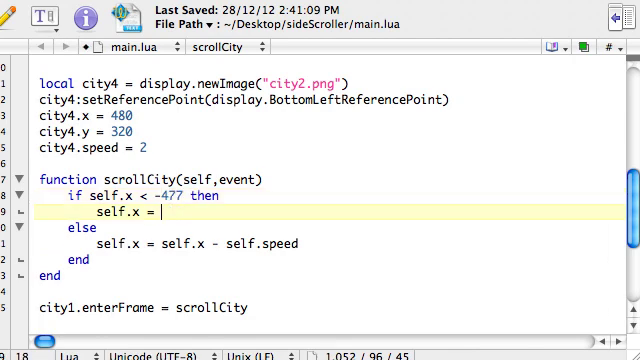
Type 477 for the reset value, remove it, and restore the reset to 480
text(477)
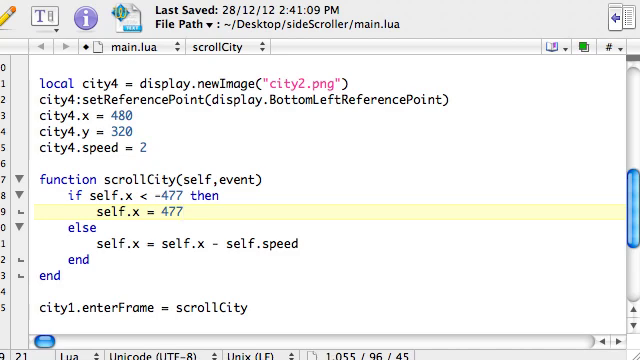
key(Backspace)
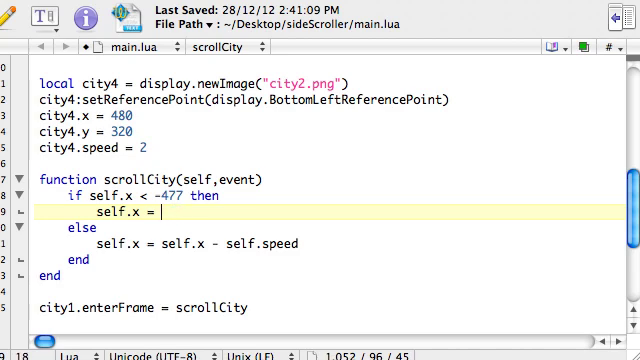
text(480)
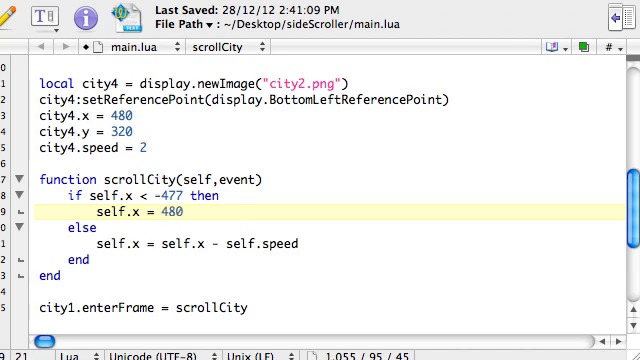